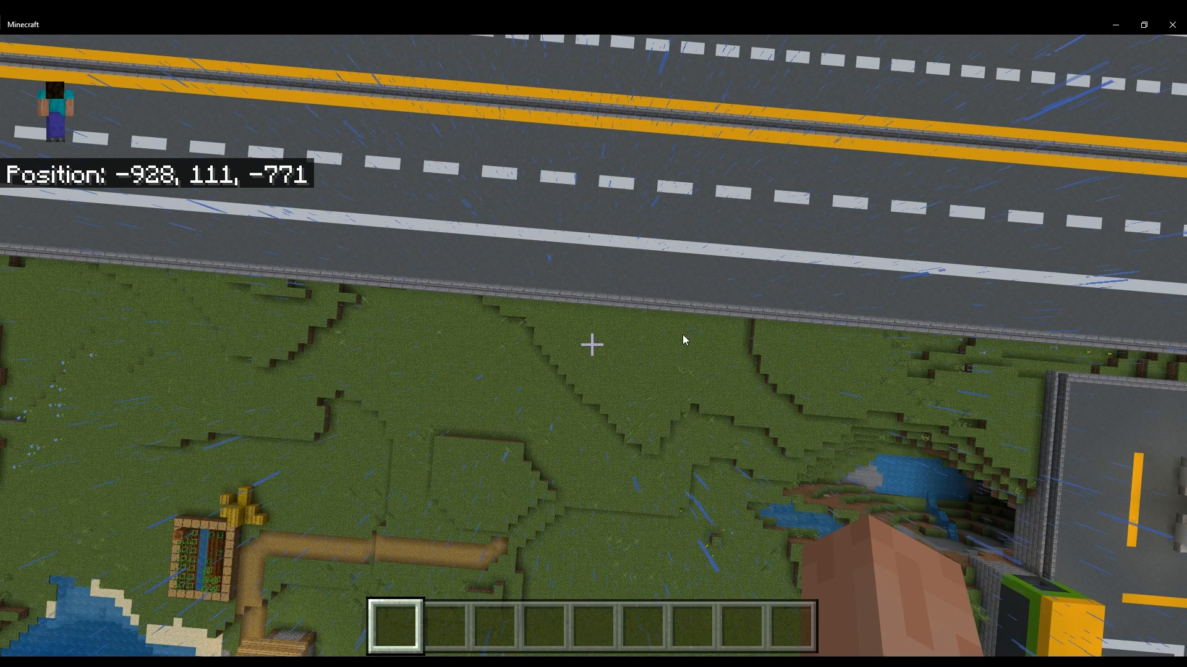
Pause and resume the game, then pause again before gathering road-building blocks.
{"action": "key", "text": "Escape"}
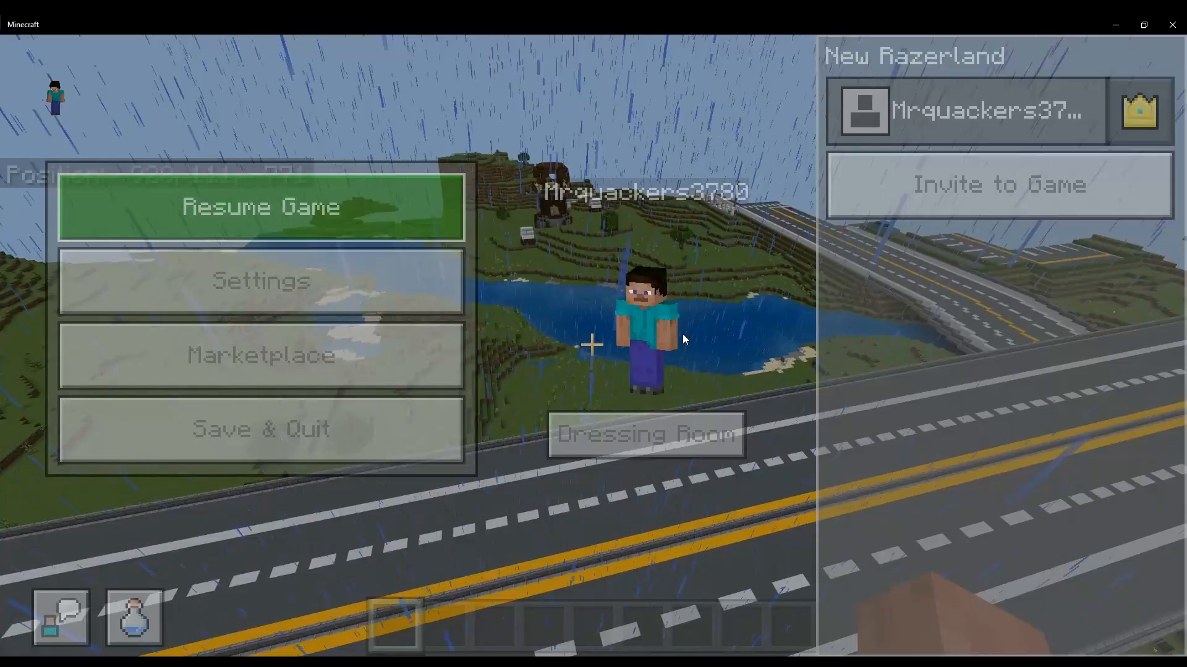
{"action": "left_click", "coordinate": [260, 206]}
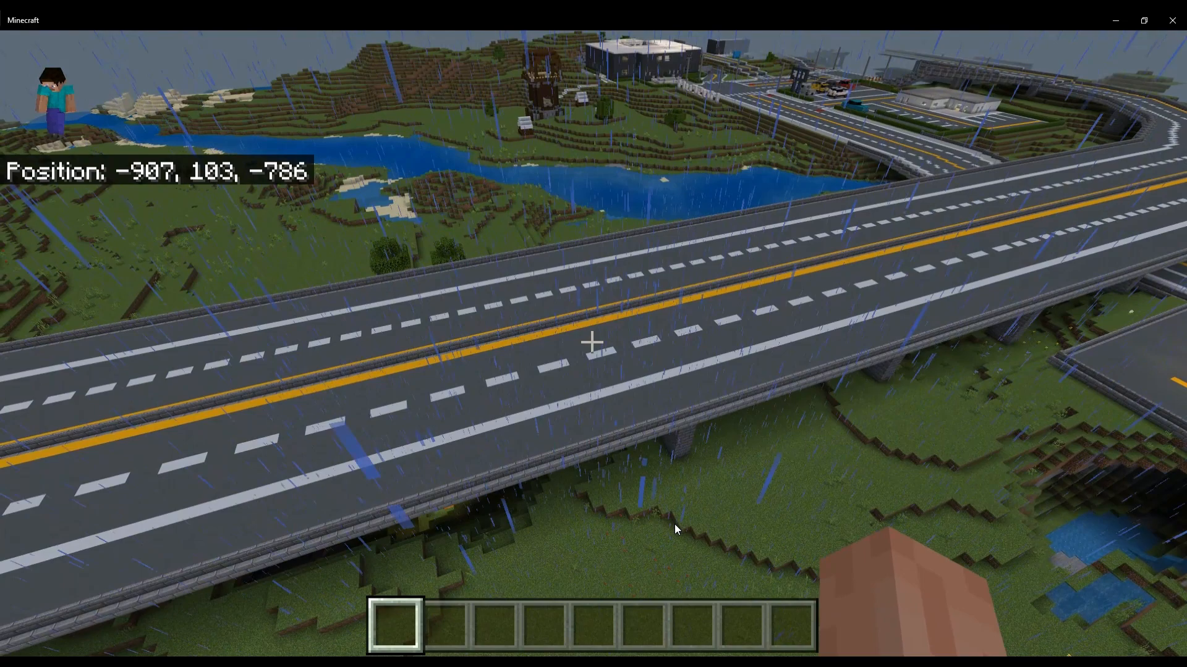
{"action": "mouse_move", "coordinate": [593, 343]}
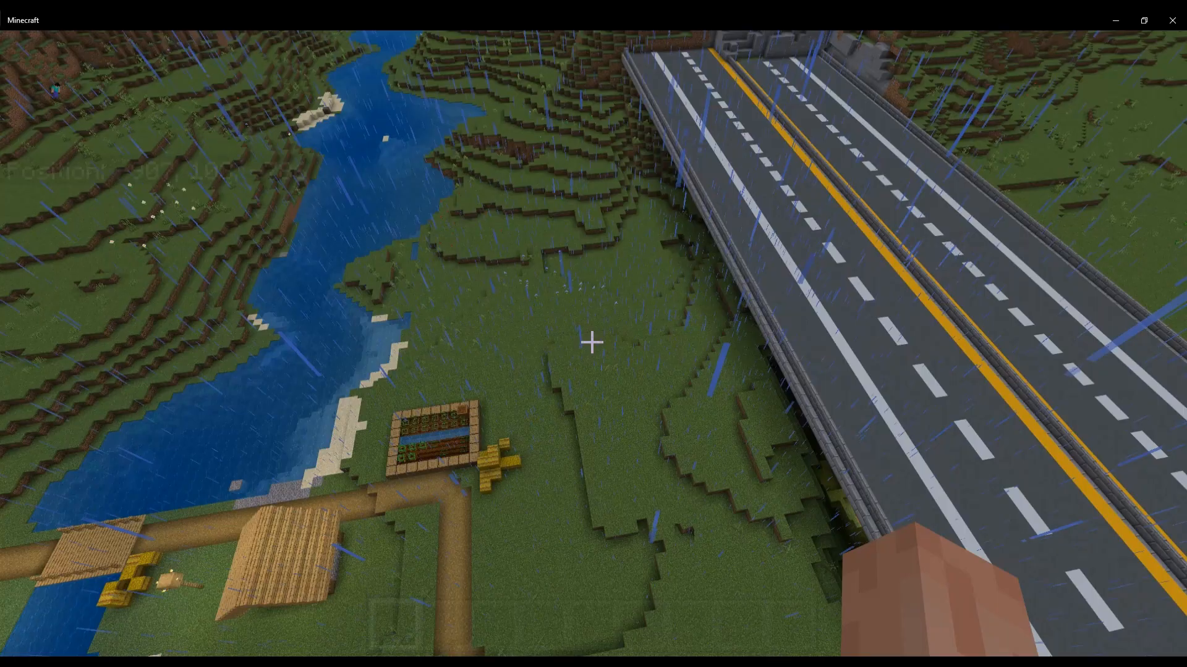
{"action": "key", "text": "Escape"}
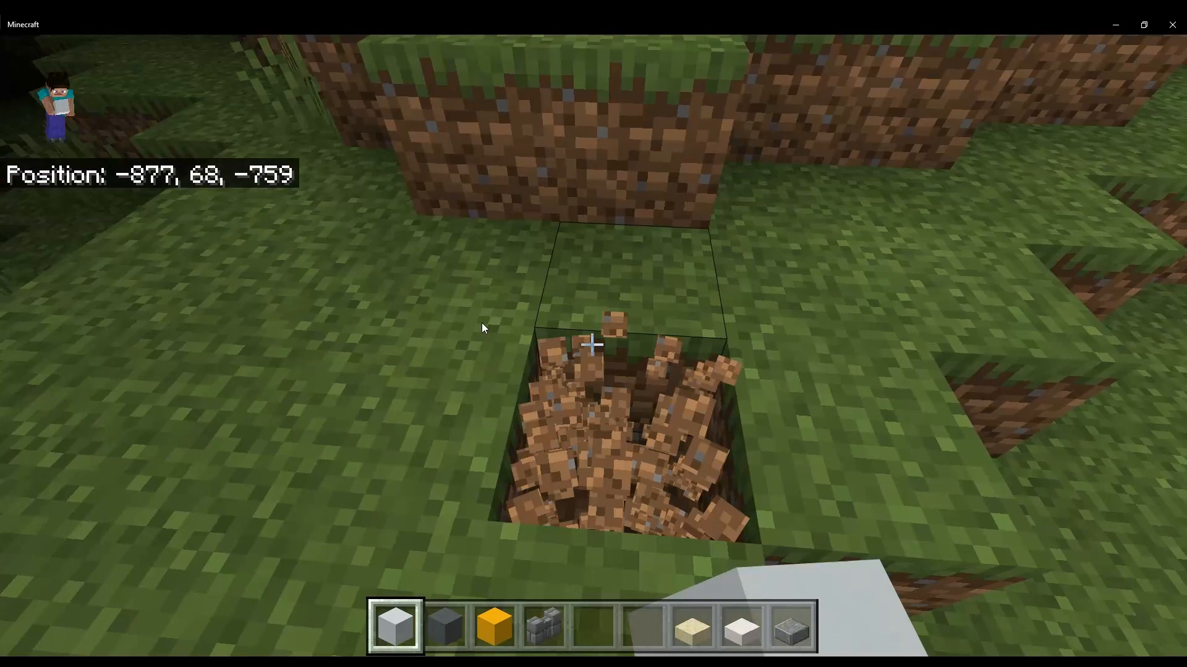
Pause briefly and return to the world to pave the cyan terracotta road deck.
{"action": "key", "text": "Escape"}
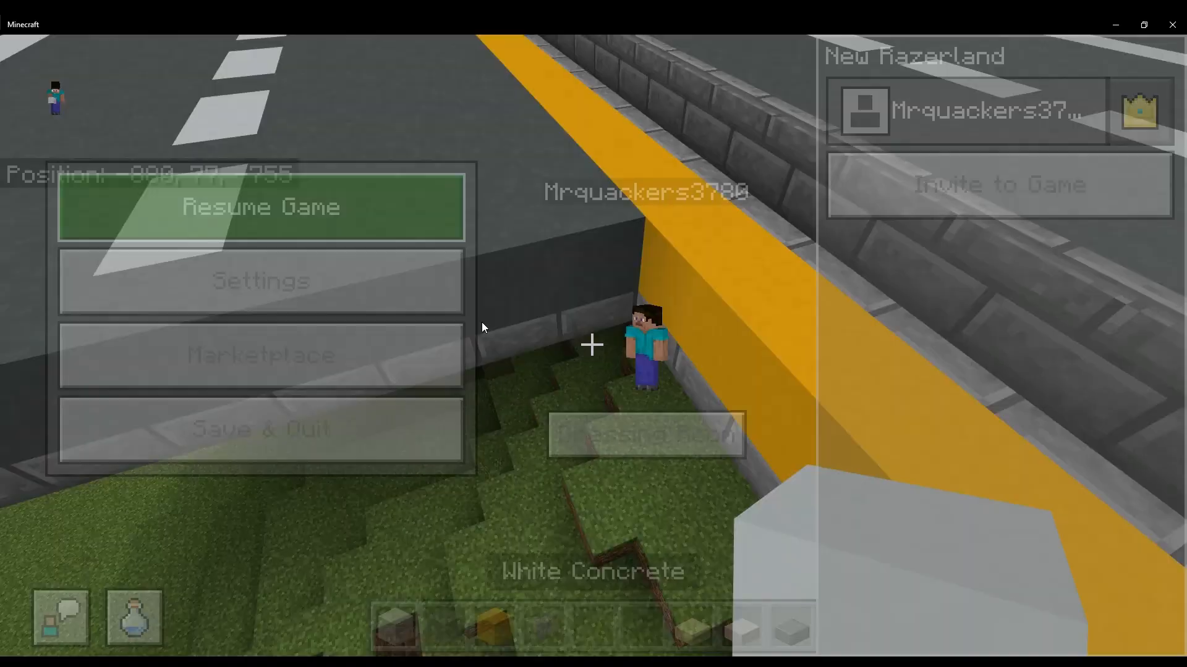
{"action": "left_click", "coordinate": [261, 207]}
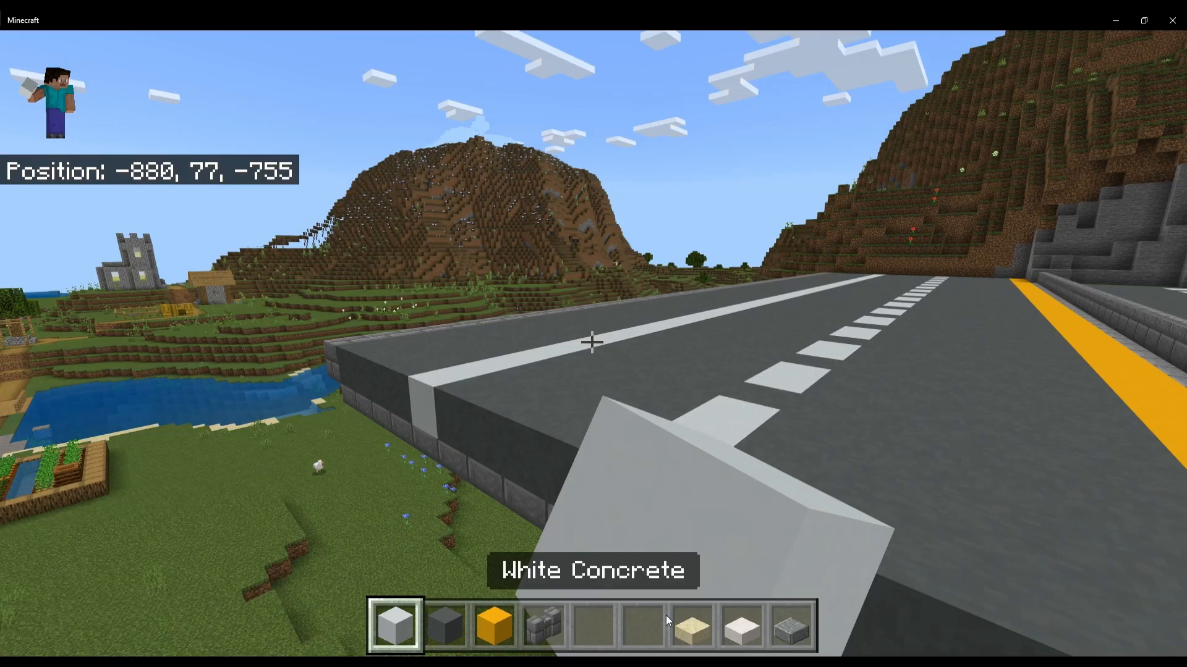
{"action": "mouse_move", "coordinate": [593, 342]}
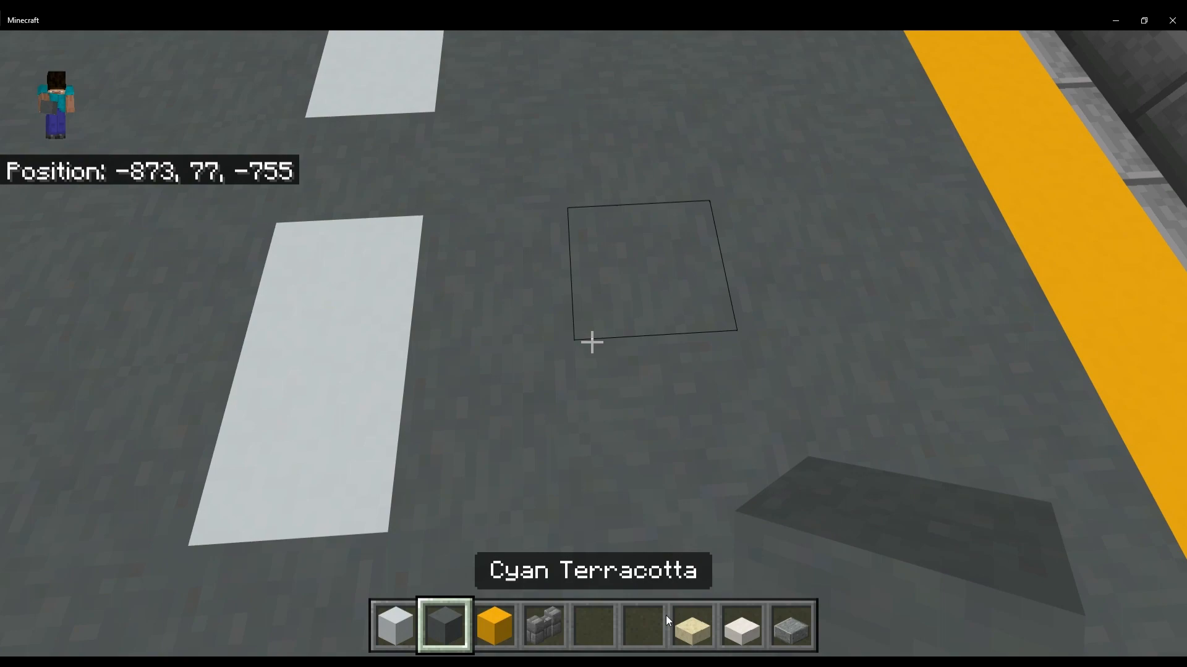
{"action": "mouse_move", "coordinate": [590, 342]}
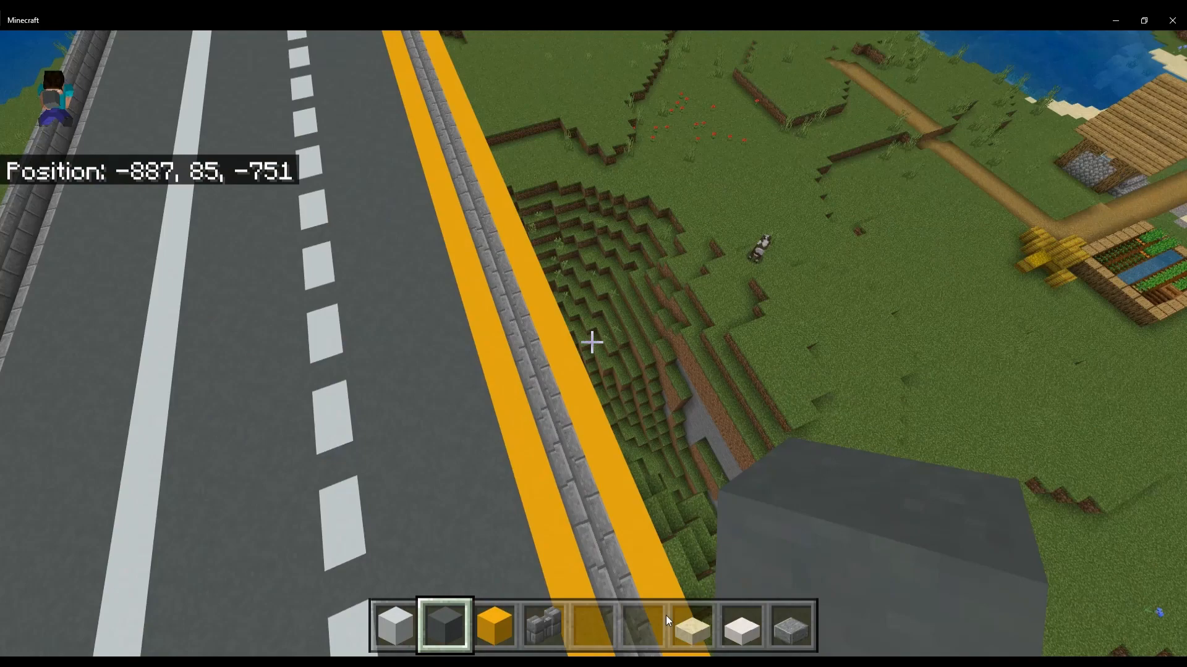
Bring up the inventory to grab stone bricks for the barrier walls and pillars.
{"action": "key", "text": "e"}
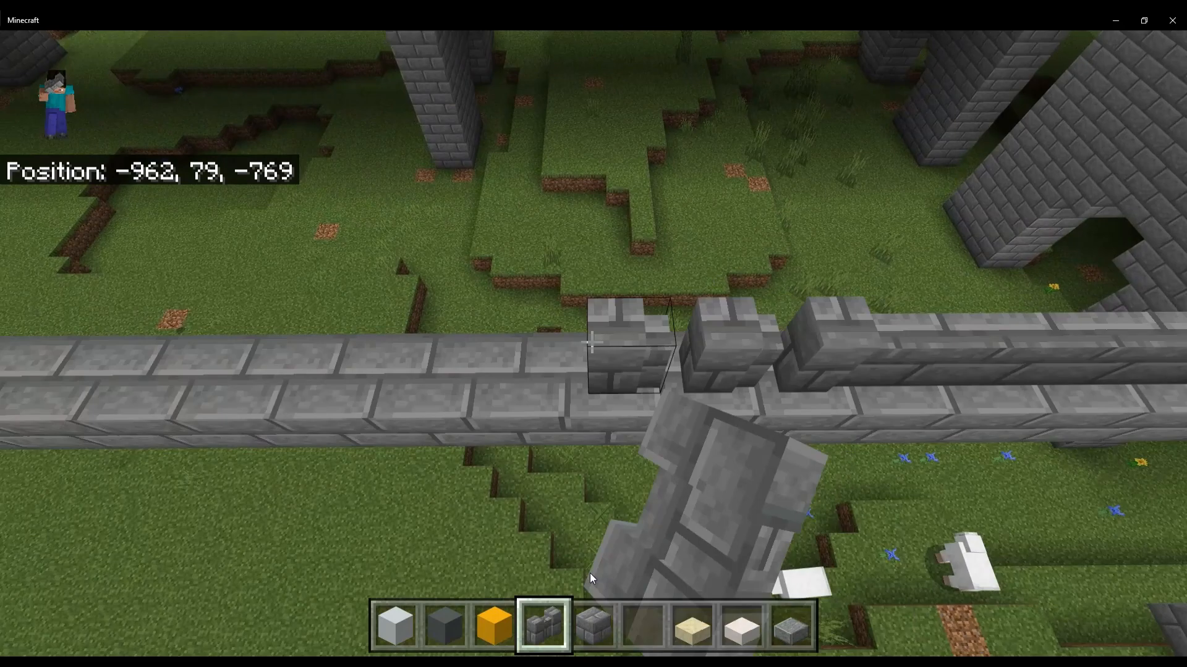
Walk forward along the highway to start the second cyan terracotta lane.
{"action": "key", "text": "w"}
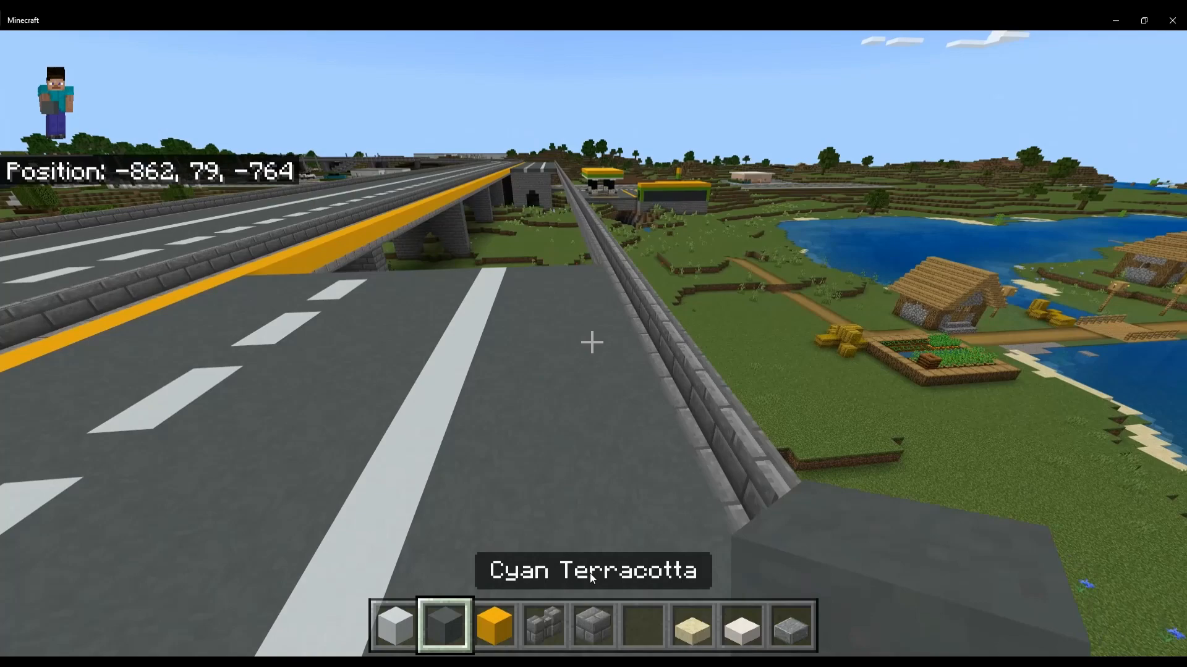
{"action": "mouse_move", "coordinate": [590, 343]}
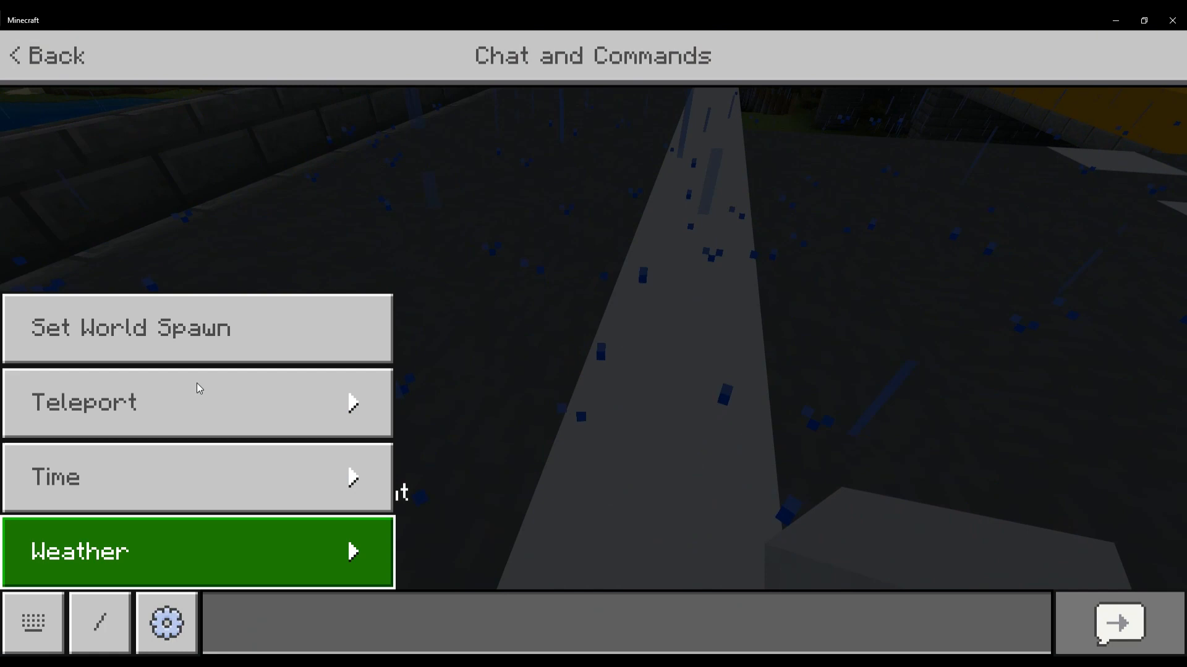
Set the weather to clear before continuing the road edge.
{"action": "left_click", "coordinate": [197, 477]}
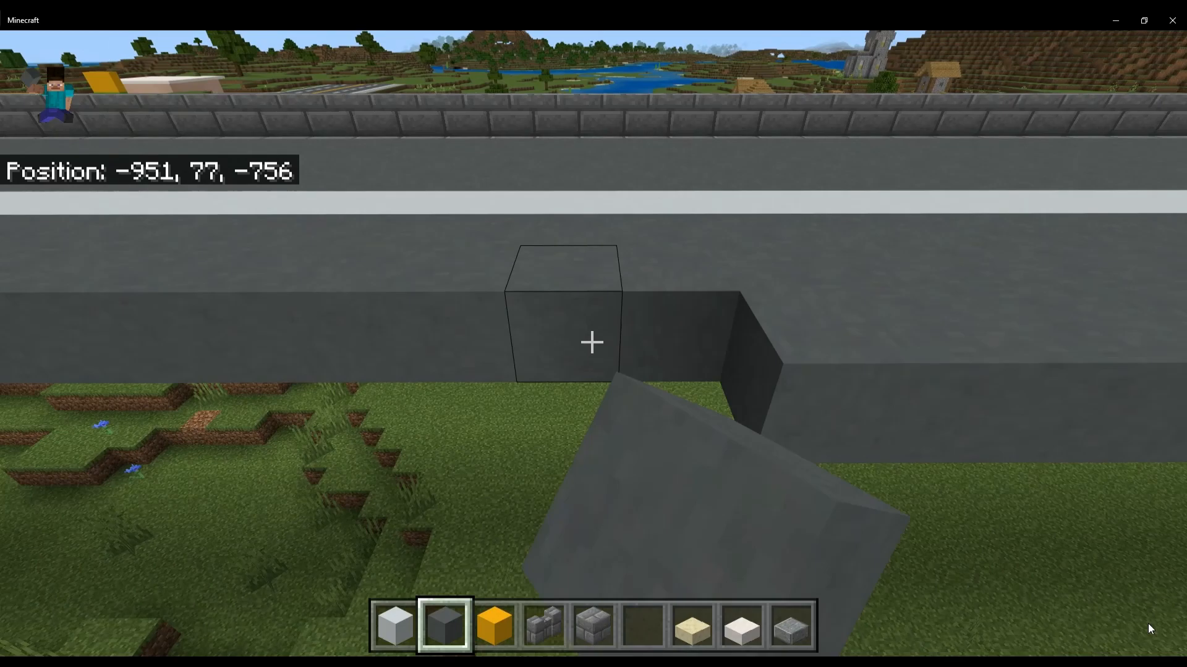
Move along the road deck placing white concrete dashes, then pause the game.
{"action": "key", "text": "w"}
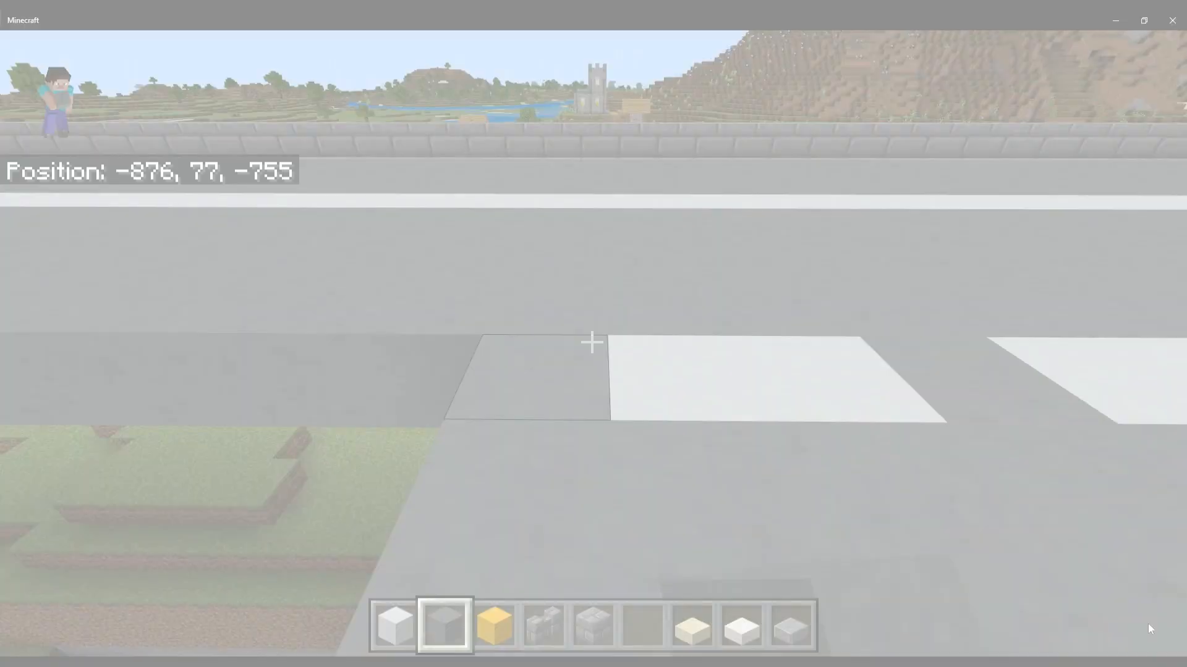
{"action": "key", "text": "d"}
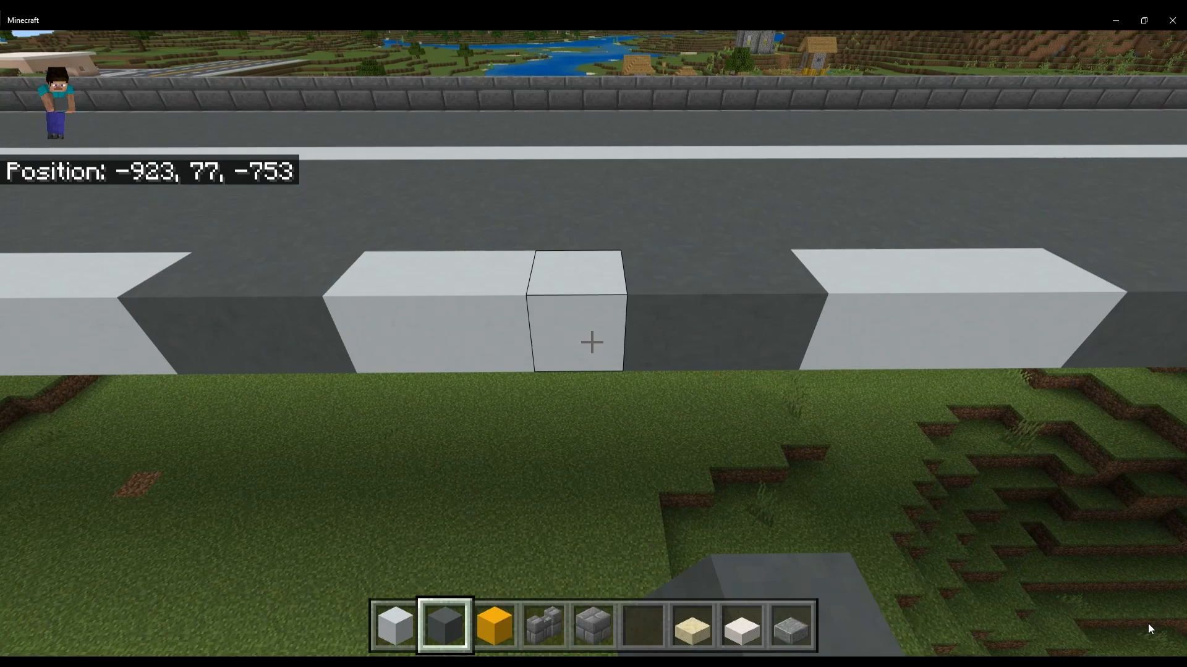
{"action": "key", "text": "w"}
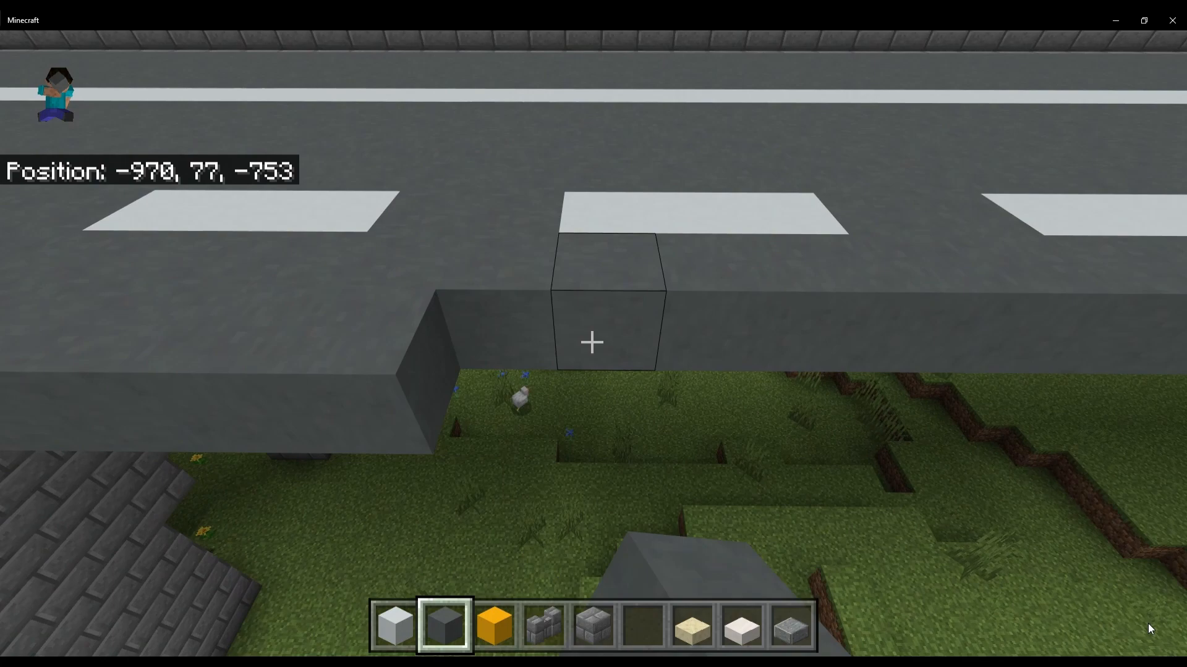
{"action": "key", "text": "Escape"}
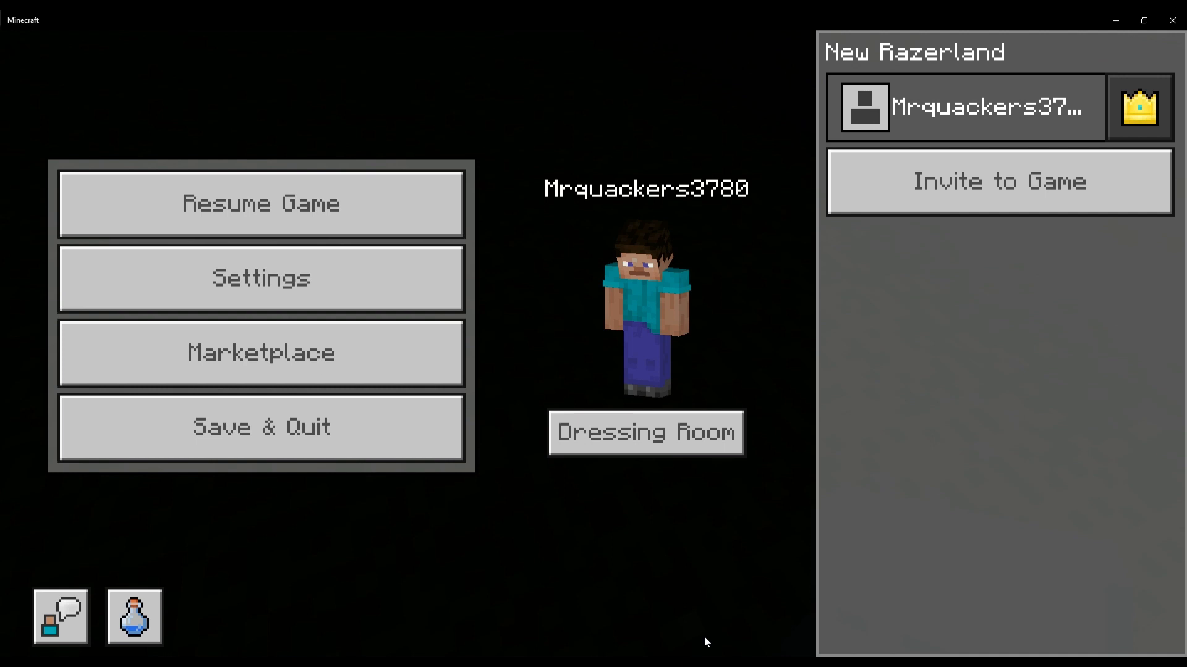
Resume the game from the pause screen onto the lower road deck.
{"action": "left_click", "coordinate": [261, 202]}
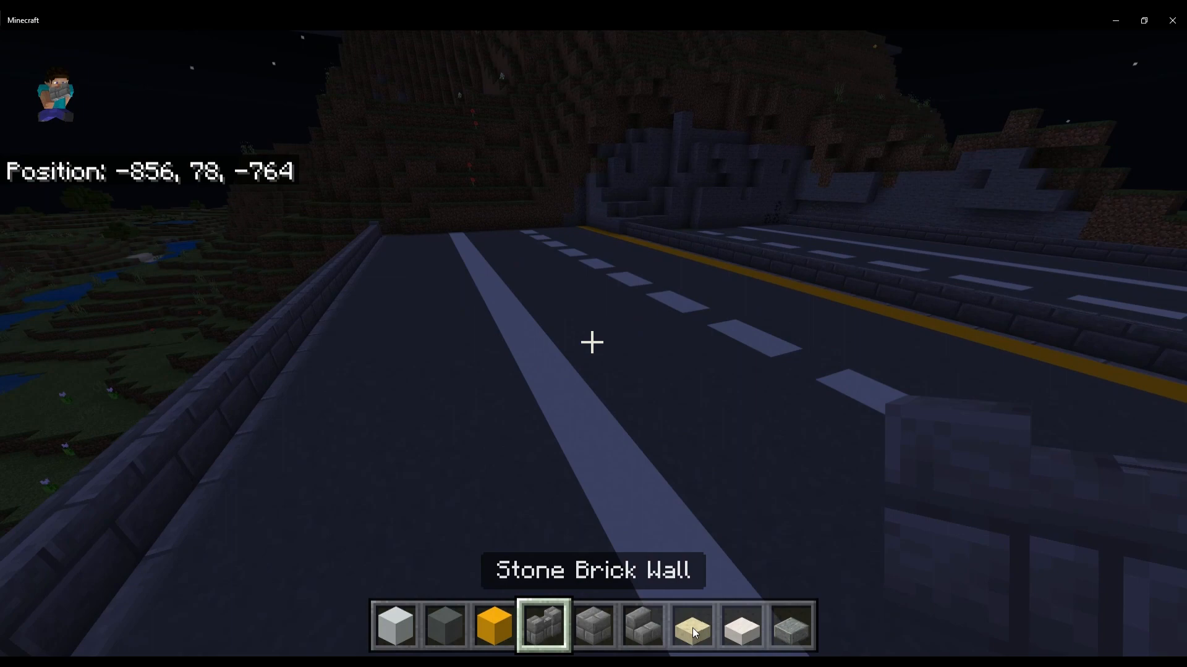
Bring up the inventory to put iron bars in the fourth hotbar slot.
{"action": "key", "text": "e"}
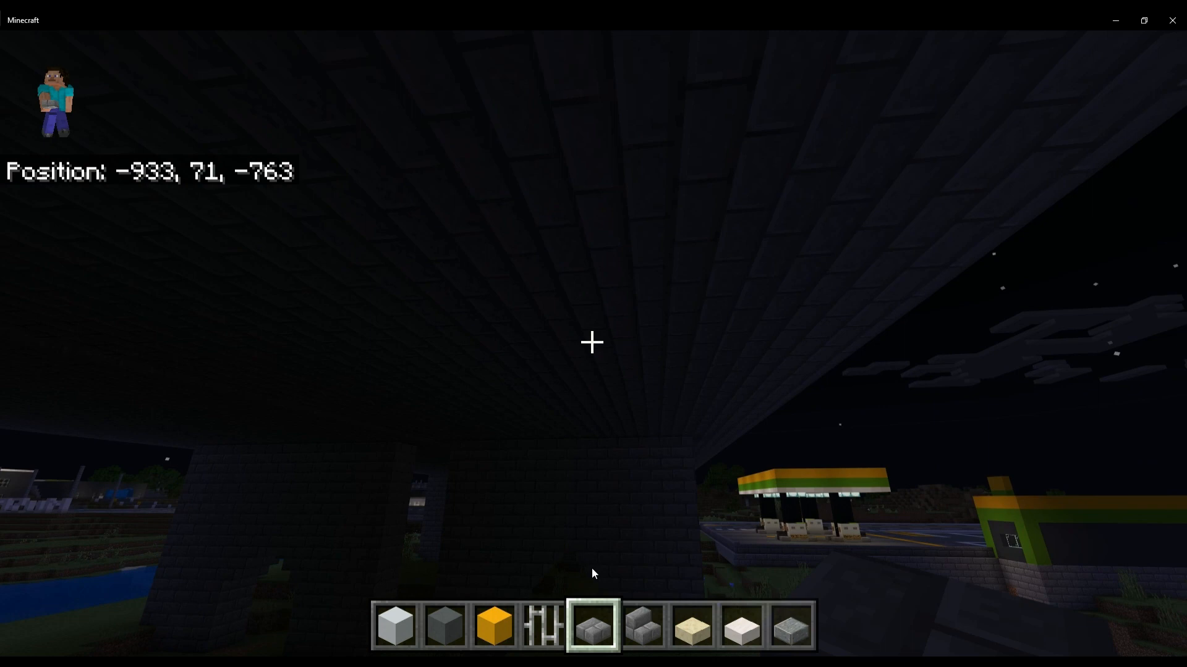
Walk along the road deck edge laying dark stone blocks beside the lane markings.
{"action": "key", "text": "w"}
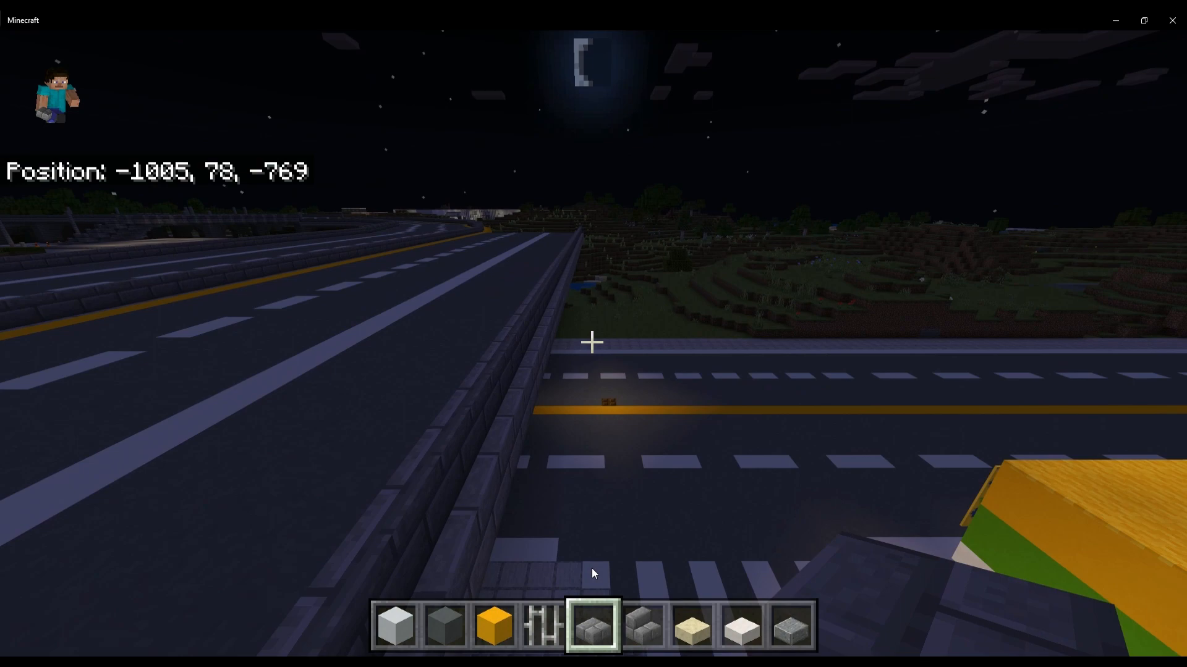
{"action": "mouse_move", "coordinate": [593, 343]}
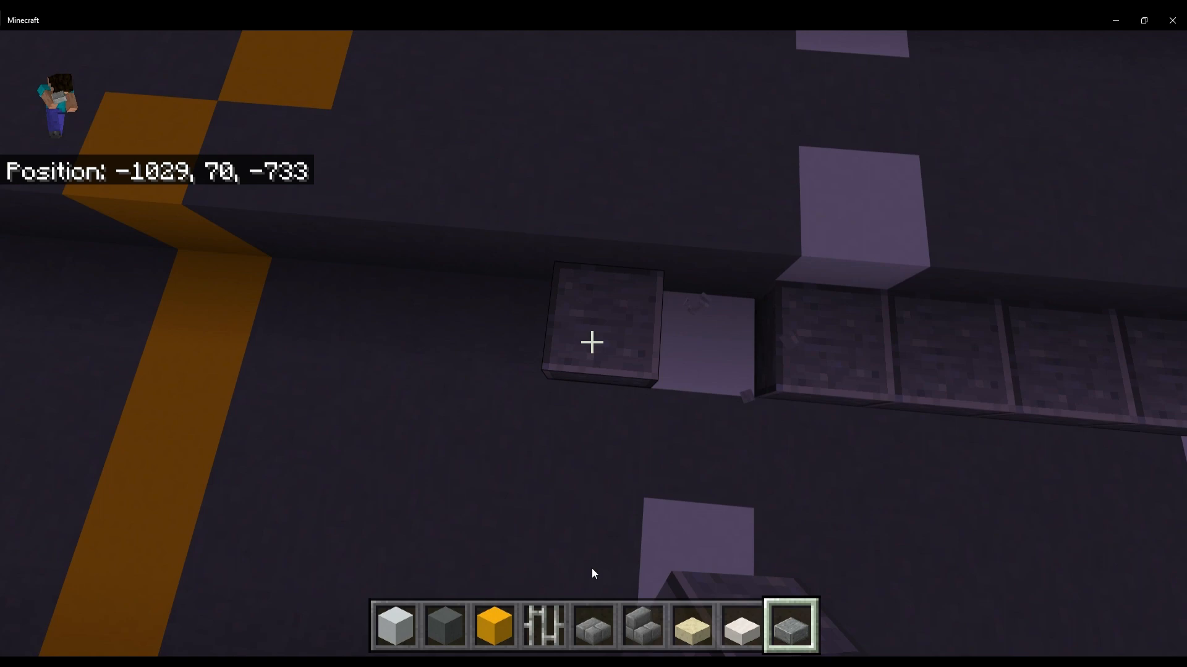
Move under the deck to stack a stone brick support pillar up to the highway.
{"action": "key", "text": "w"}
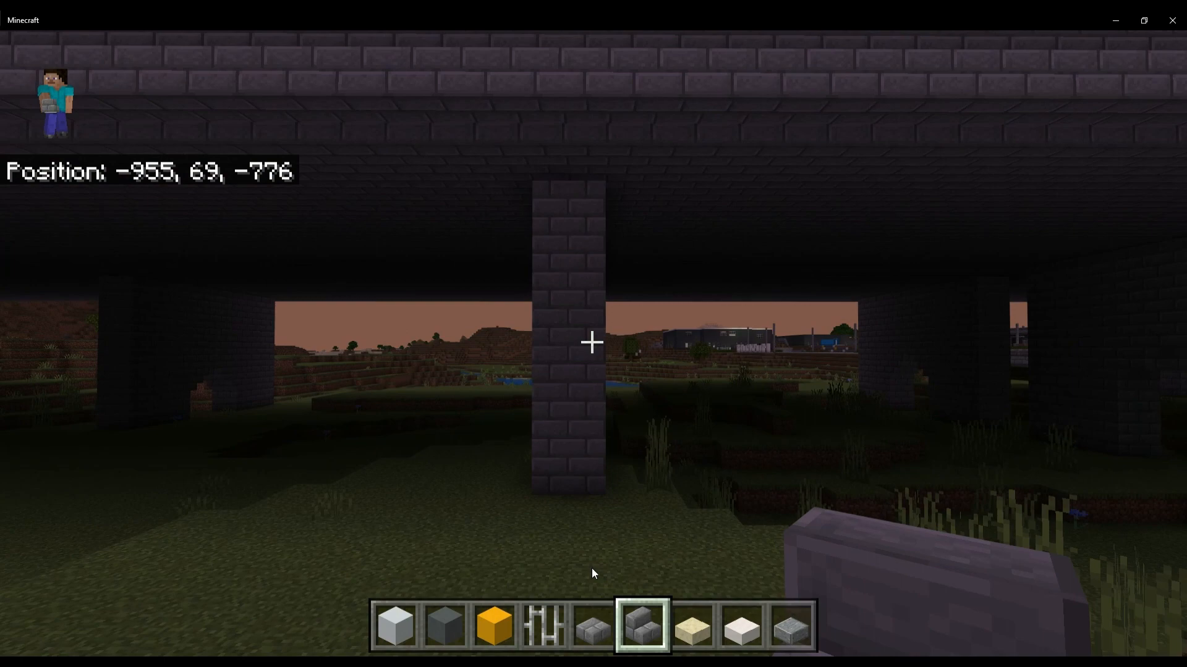
Move Stone Bricks from the creative inventory into the empty hotbar slot.
{"action": "key", "text": "e"}
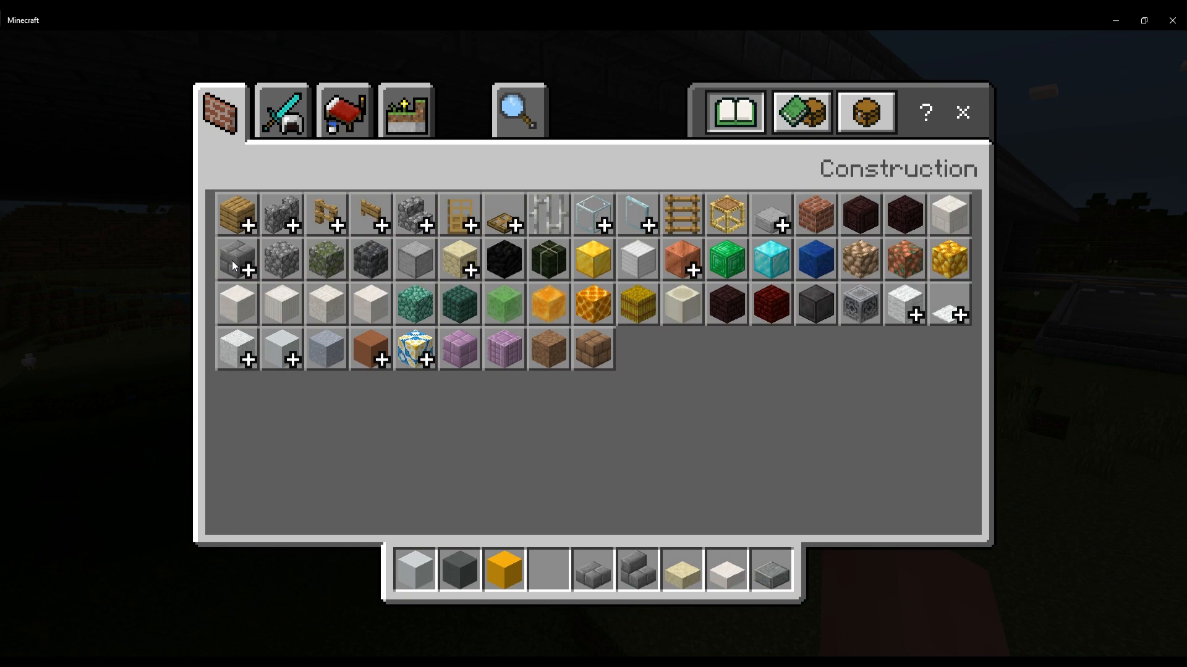
{"action": "key", "text": "Escape"}
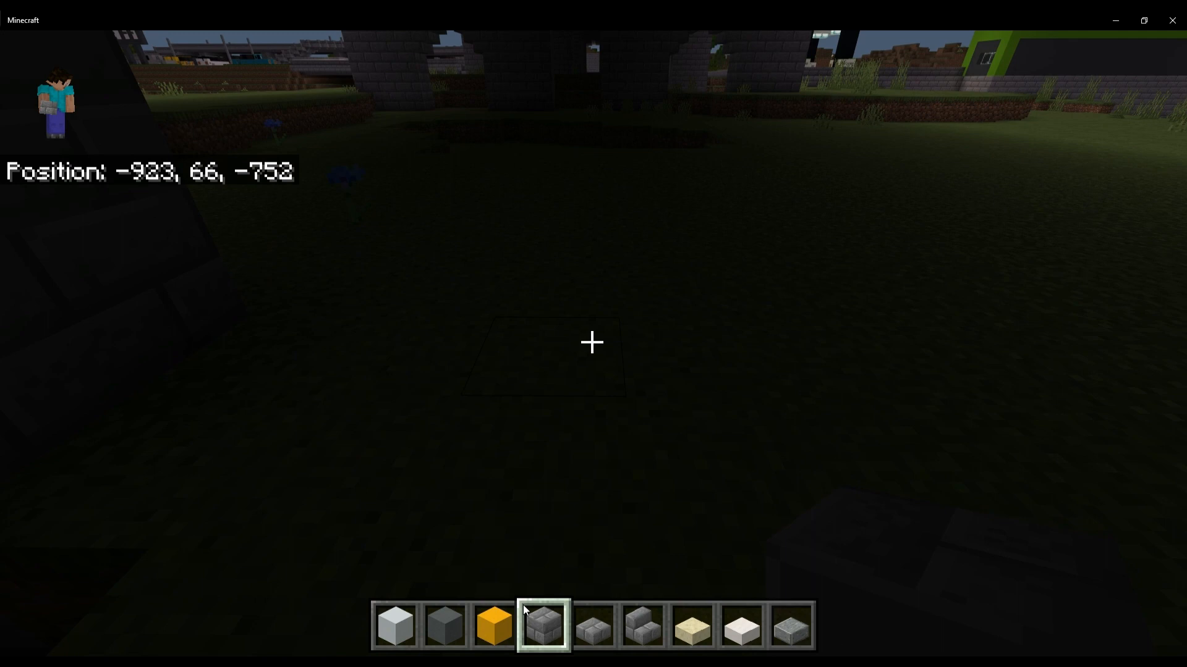
Walk up to the support pillar and stack stone brick slabs onto its stonework.
{"action": "key", "text": "w"}
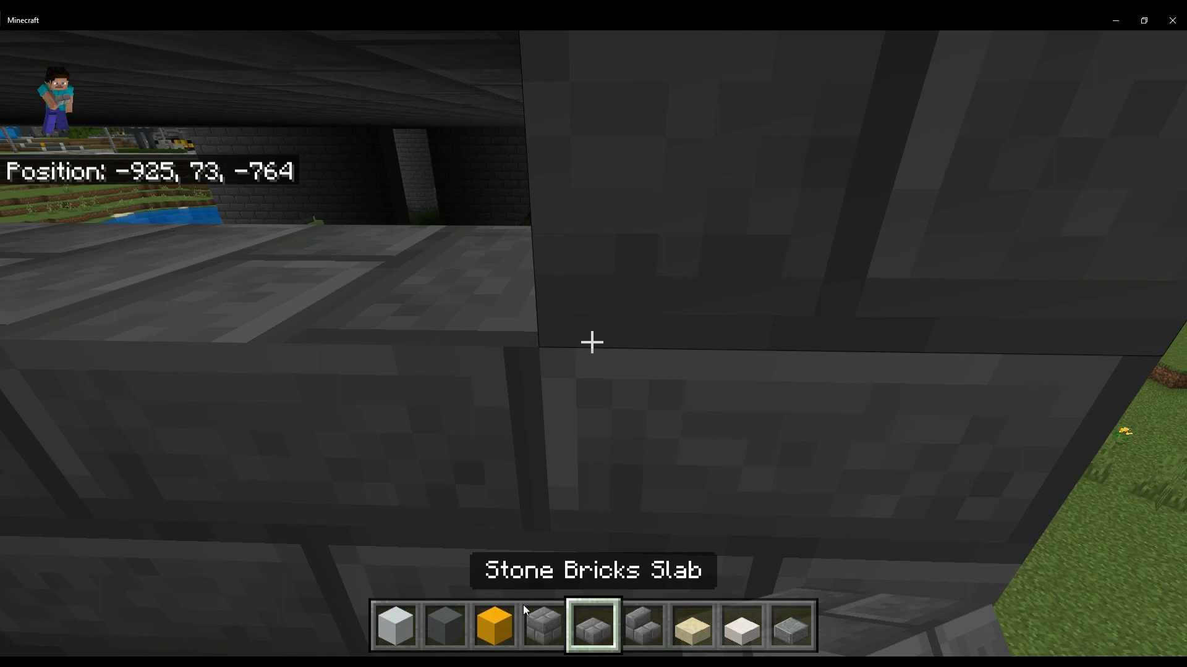
Break a walk-through opening in the stone-brick pier with stone brick stairs in hand.
{"action": "key", "text": "w"}
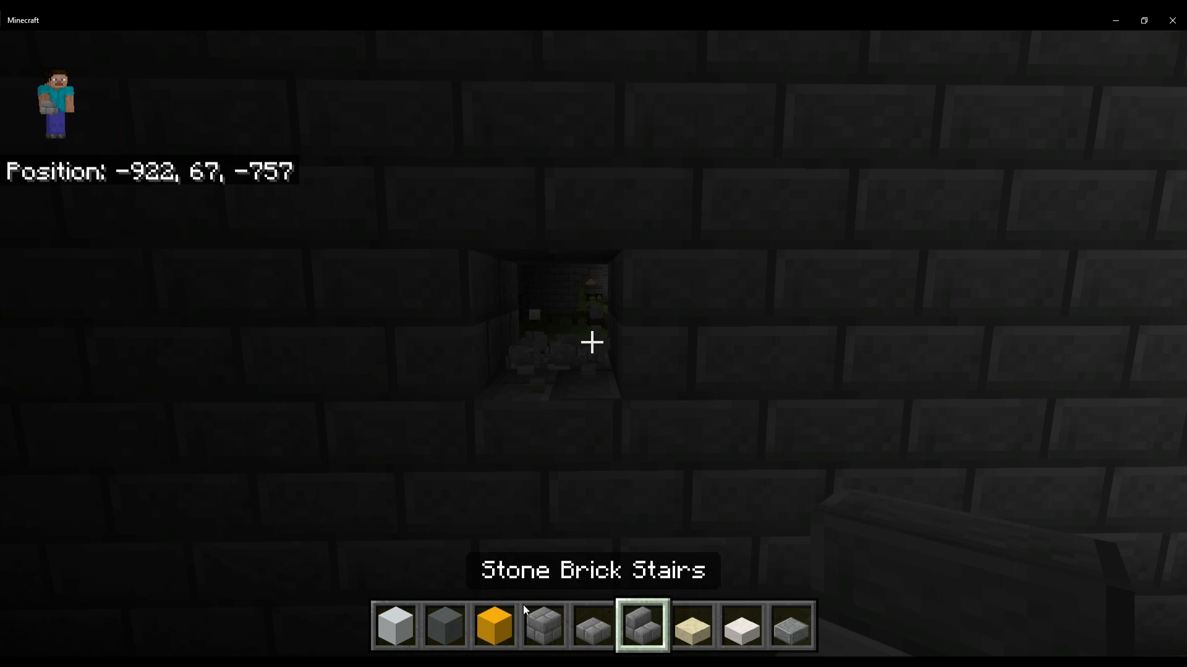
{"action": "key", "text": "w"}
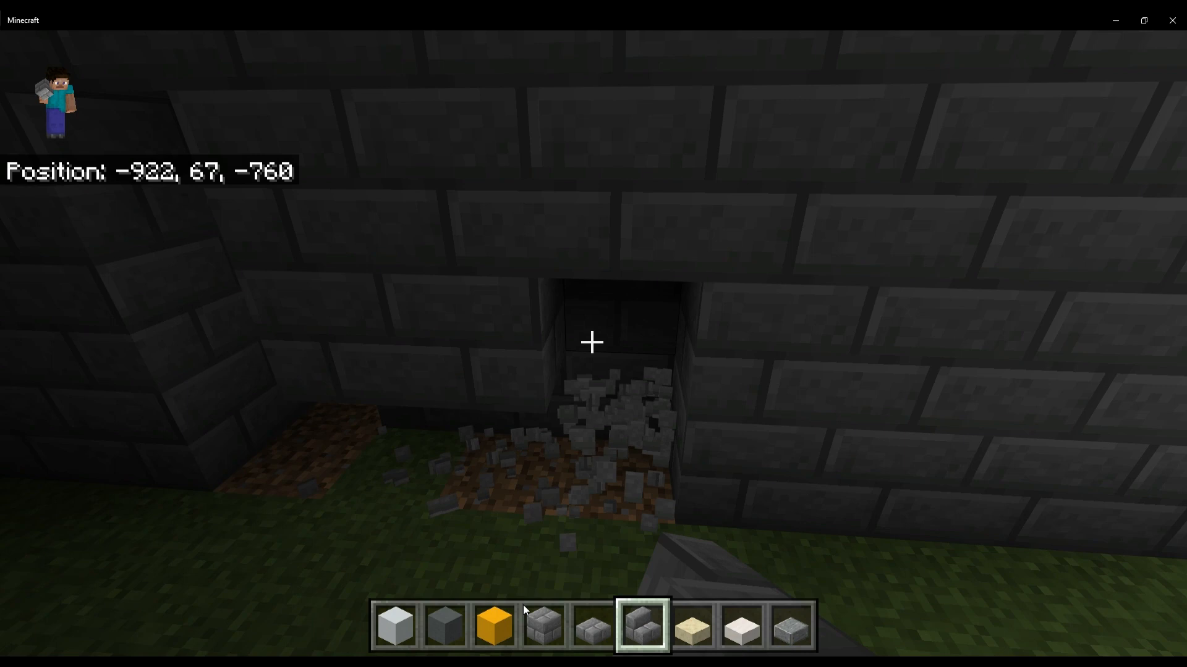
{"action": "key", "text": "w"}
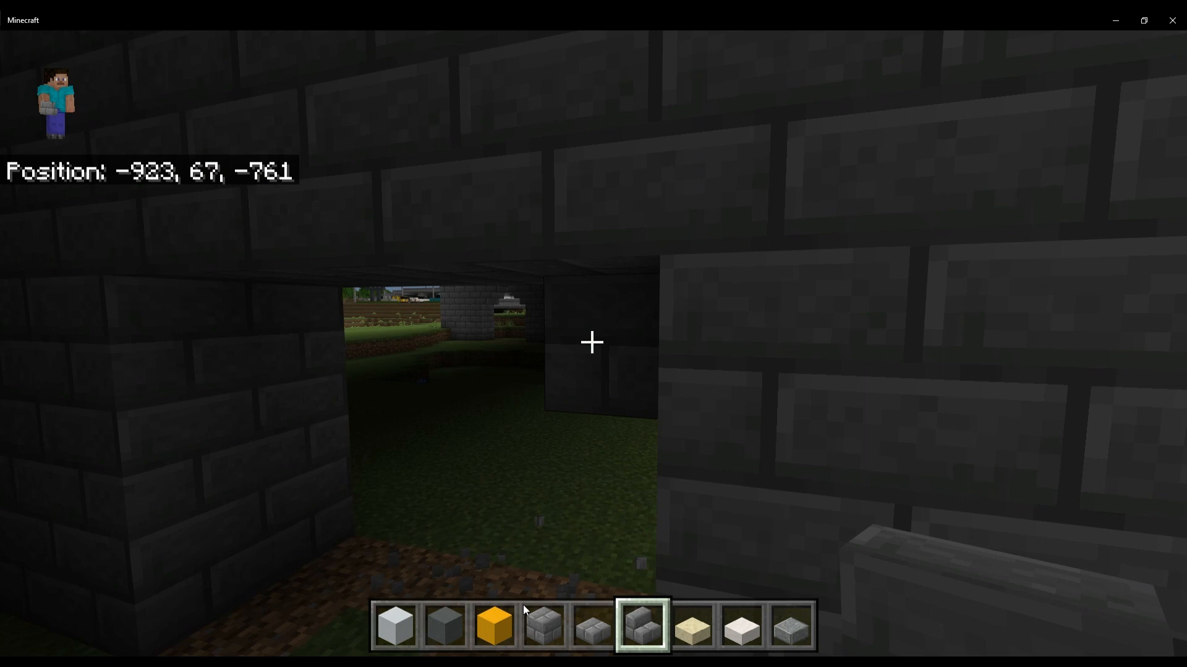